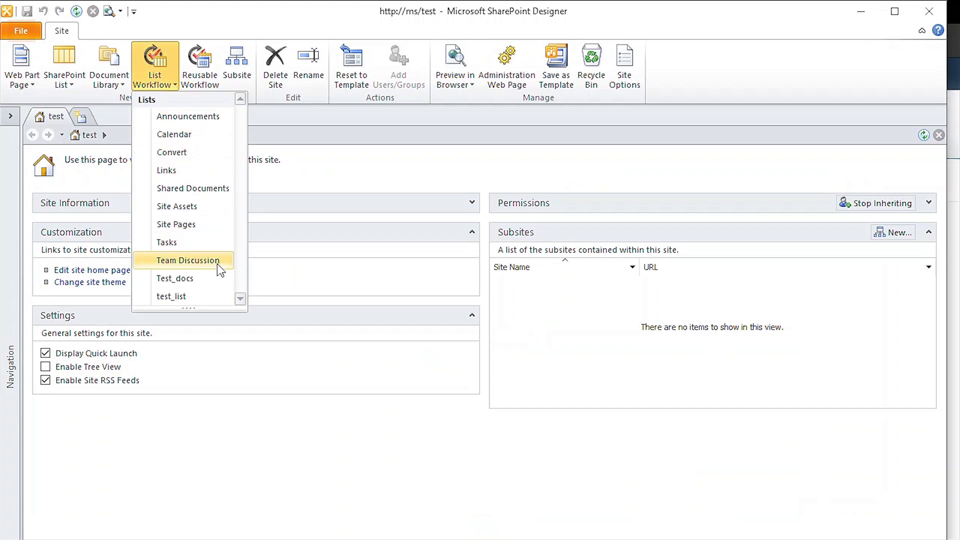
Step: Create a Team Discussion list workflow named 'E-mail from Word file'
left_click(188, 260)
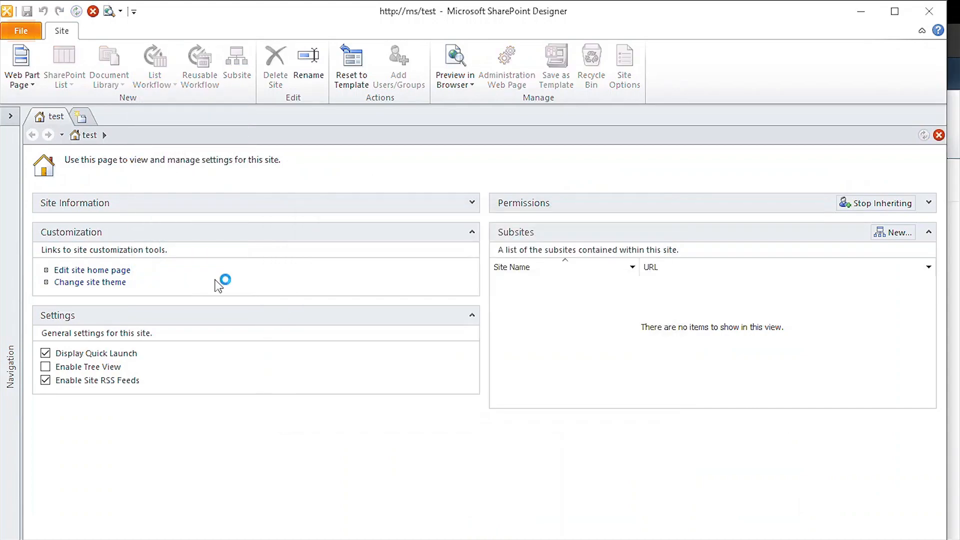
left_click(286, 64)
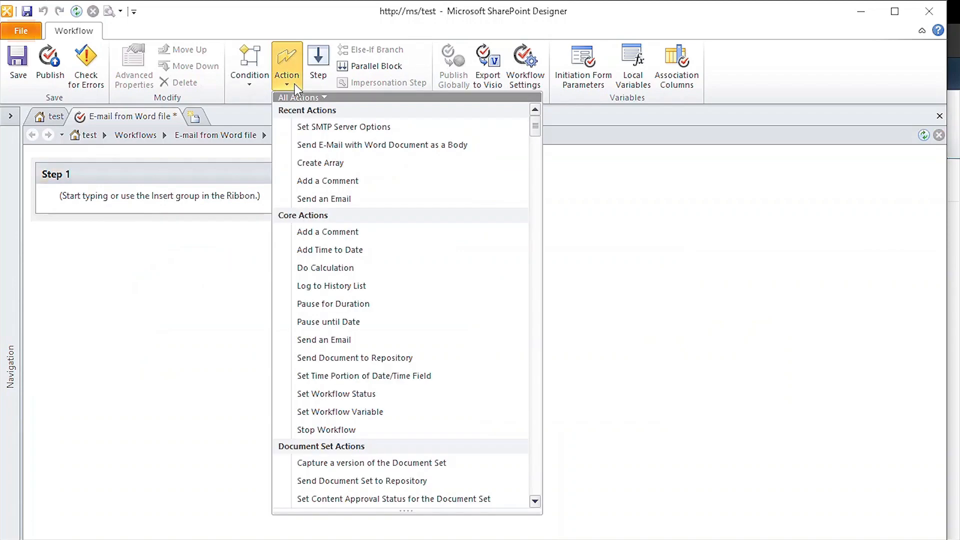
Step: Add Set SMTP Server Options from HarePoint Activities - E-Mail to Step 1
left_click(301, 97)
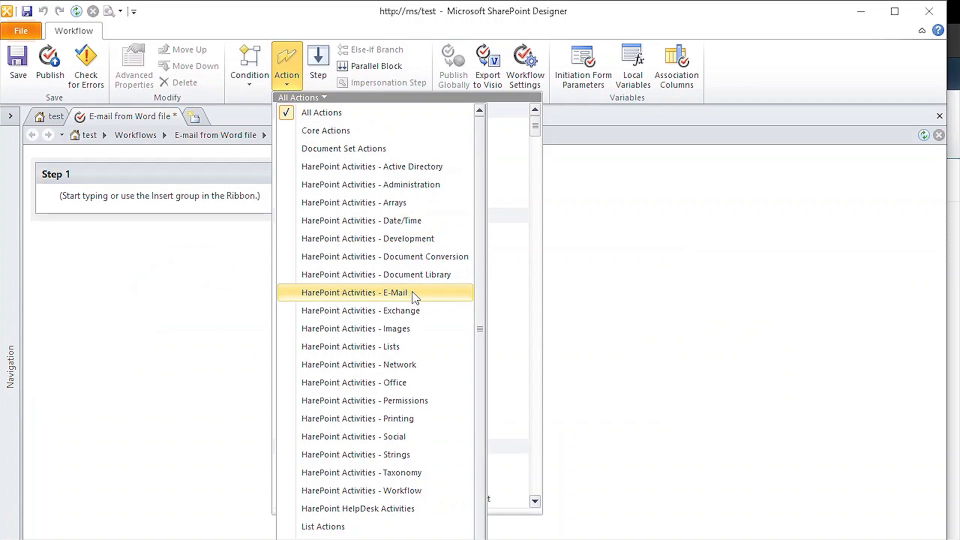
left_click(351, 292)
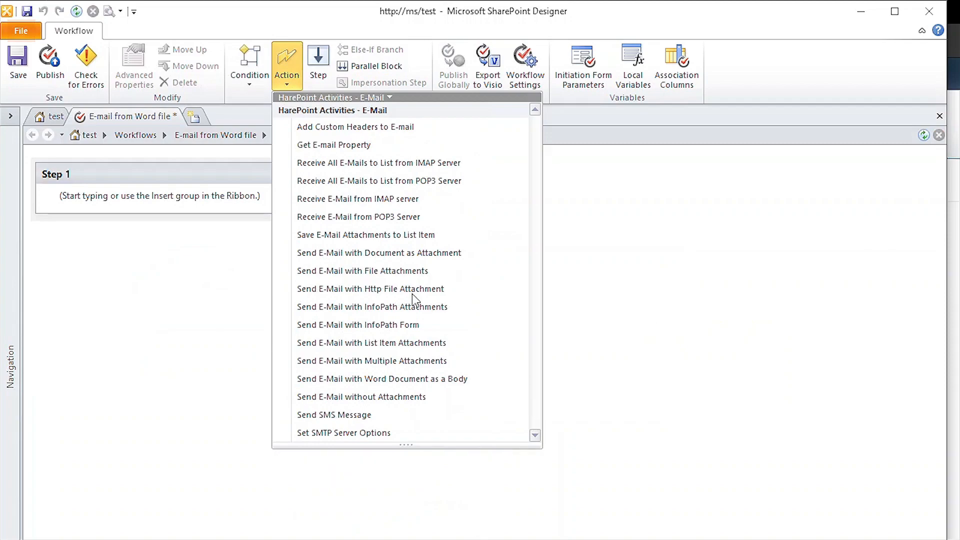
mouse_move(420, 433)
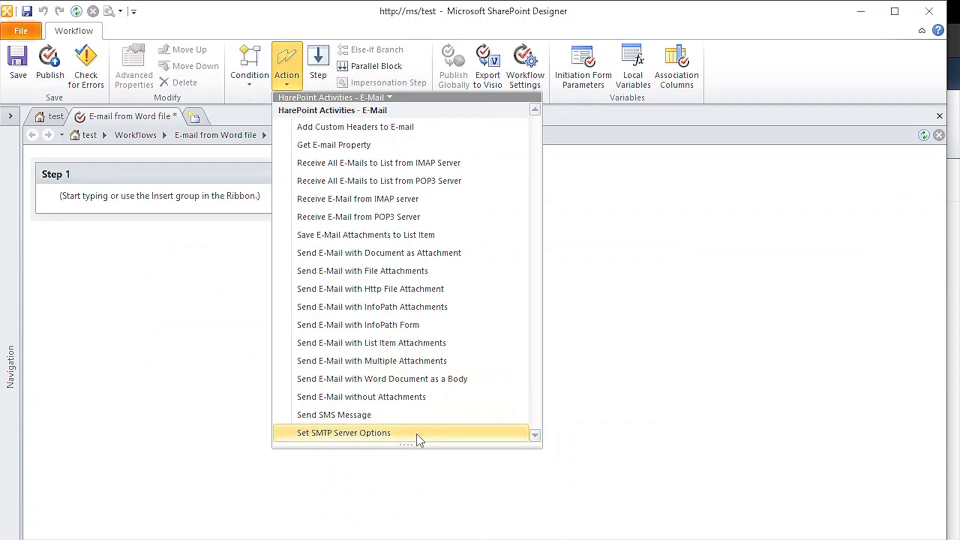
left_click(344, 433)
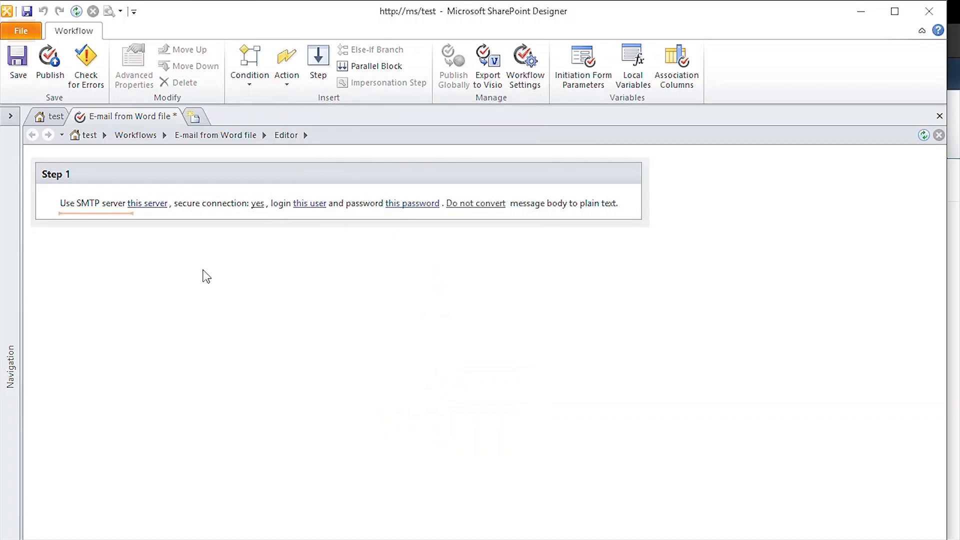
left_click(147, 204)
type("exchange")
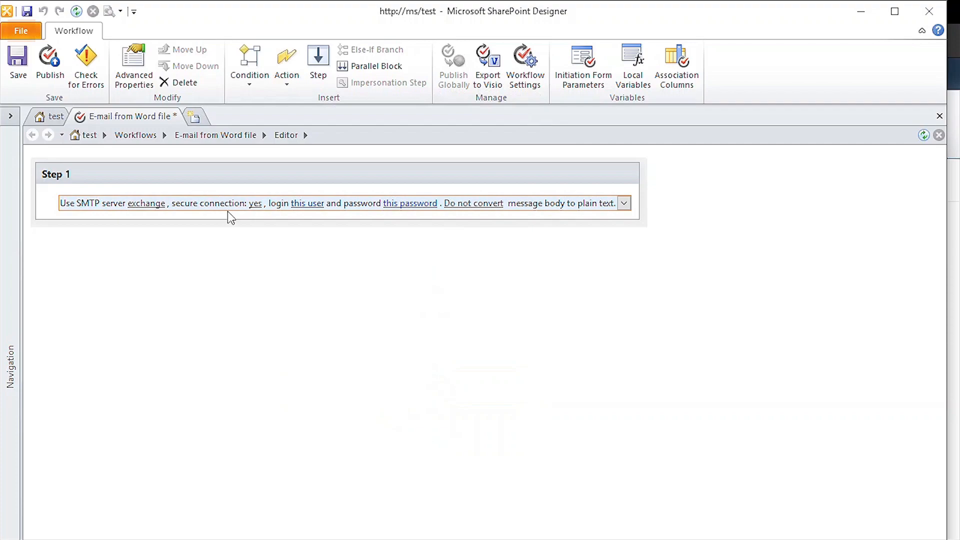
left_click(255, 202)
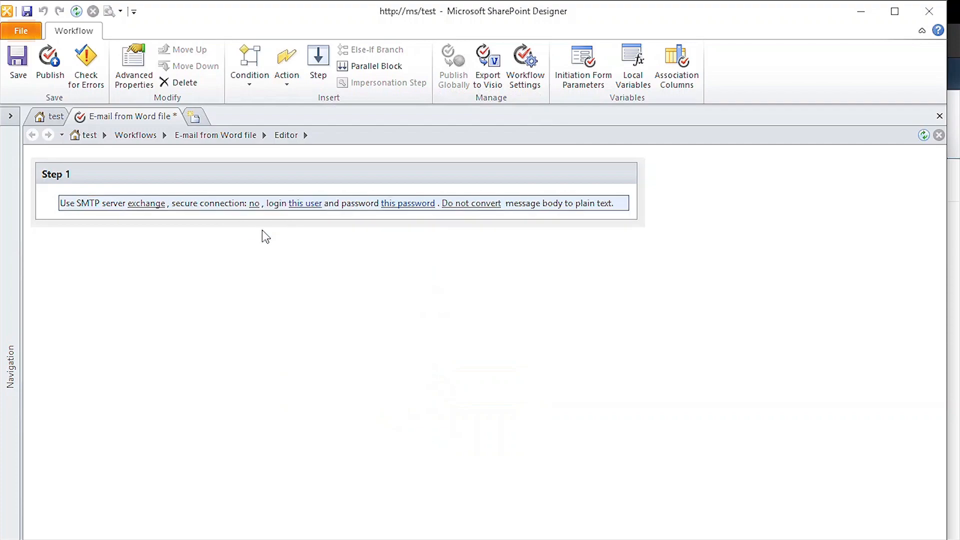
left_click(304, 203)
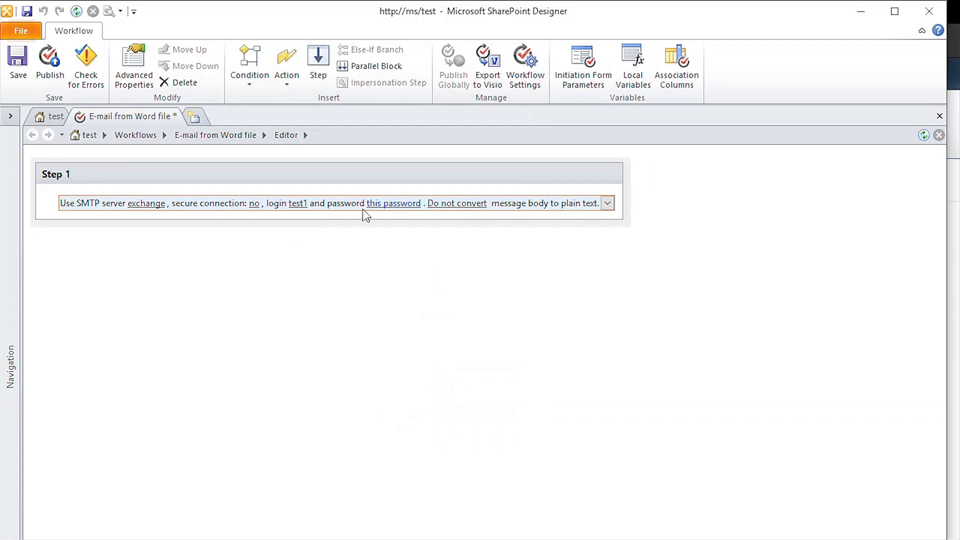
left_click(393, 203)
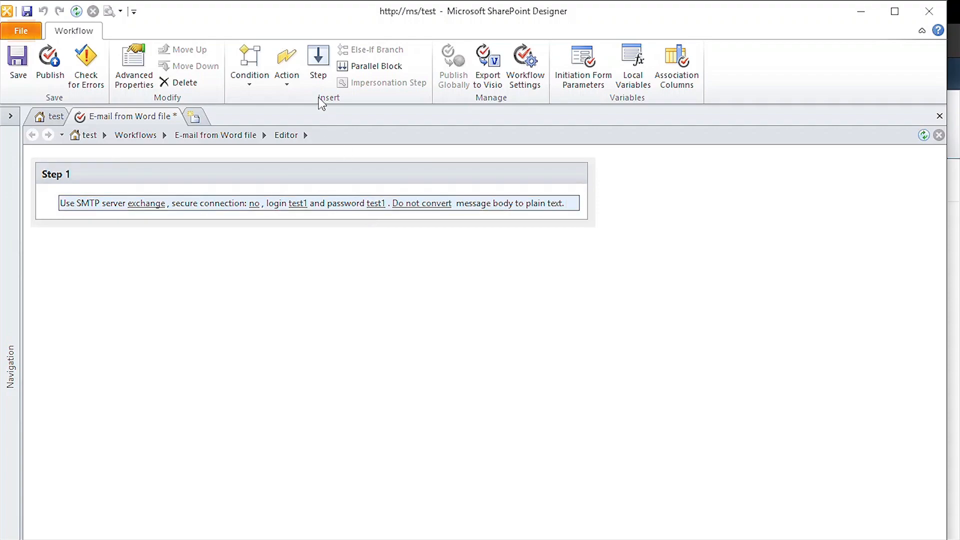
left_click(286, 64)
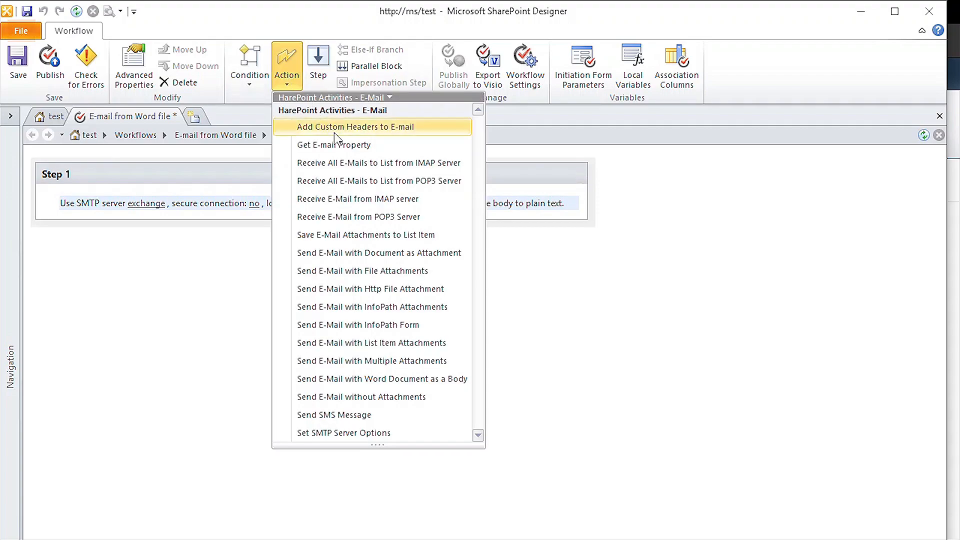
mouse_move(383, 378)
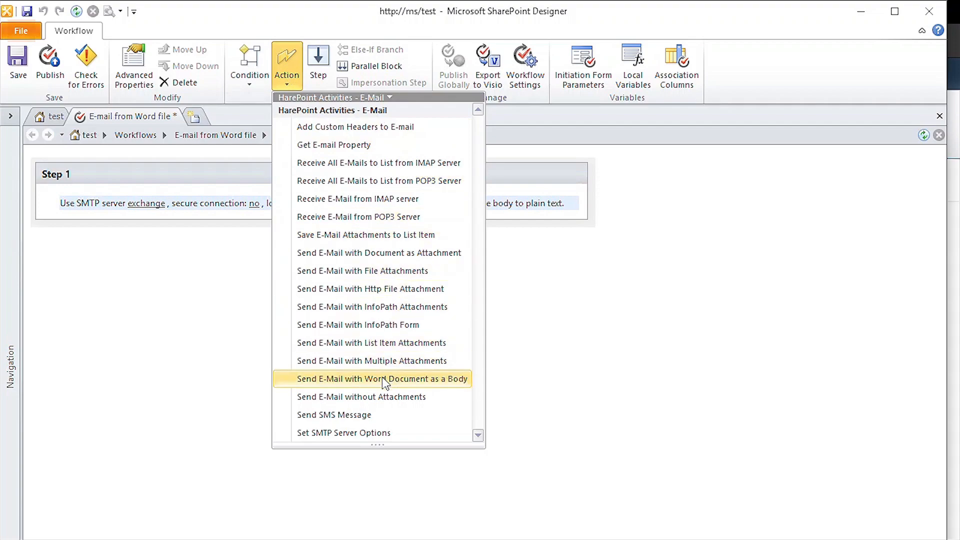
Step: Add Send E-Mail with Word Document as a Body with a recipient, subject Plan, and URL lookup
left_click(382, 378)
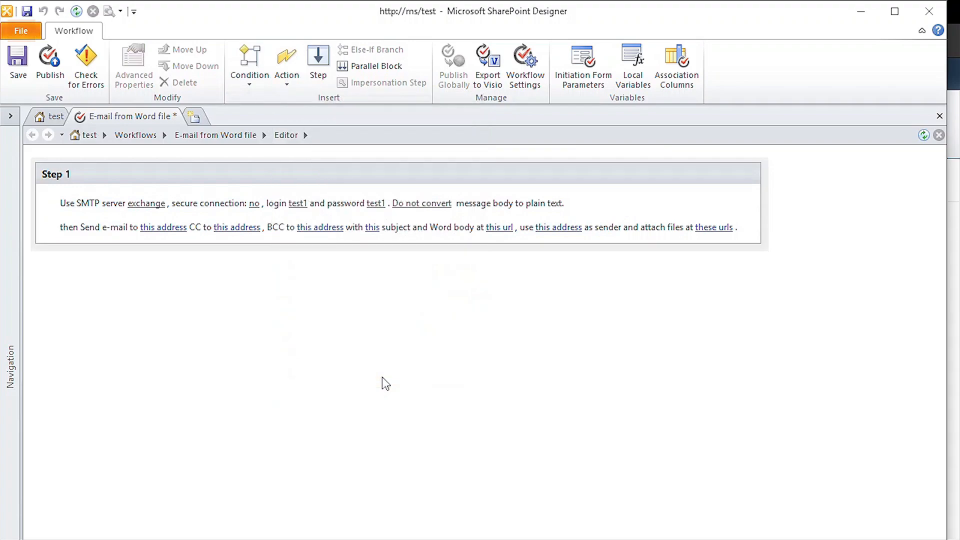
left_click(183, 227)
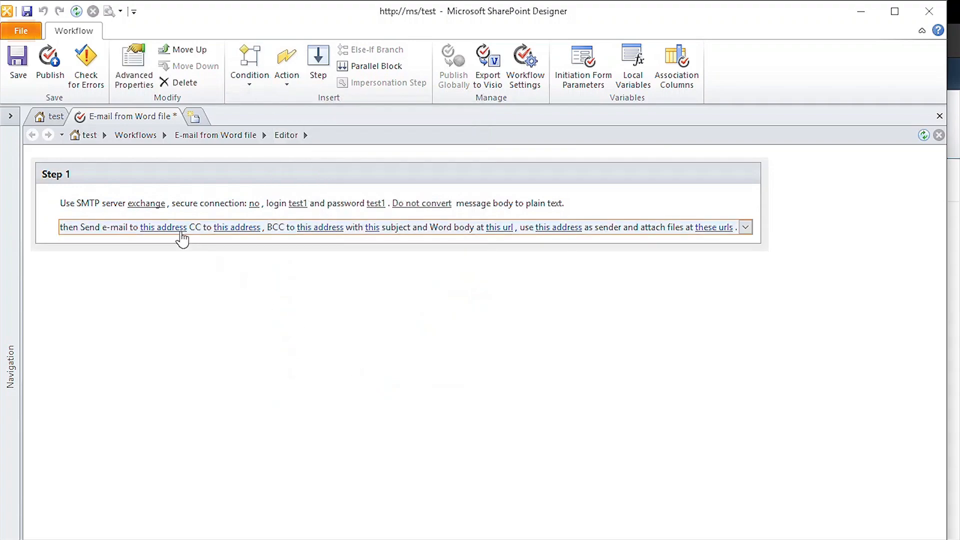
left_click(163, 226)
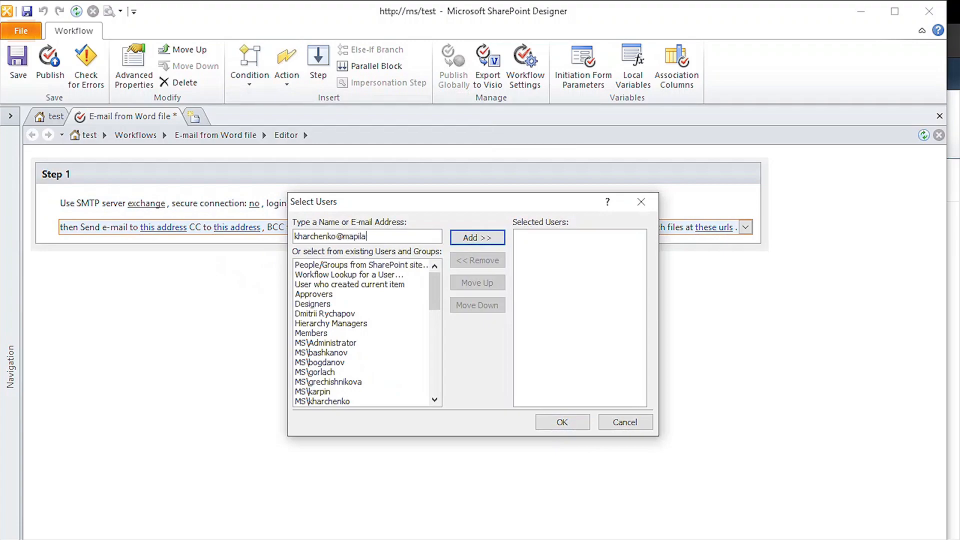
left_click(561, 422)
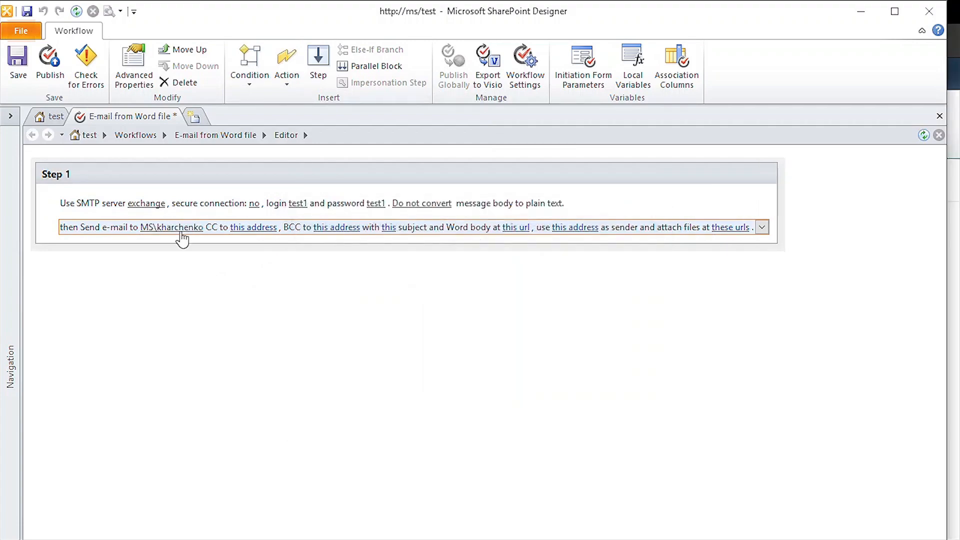
mouse_move(392, 238)
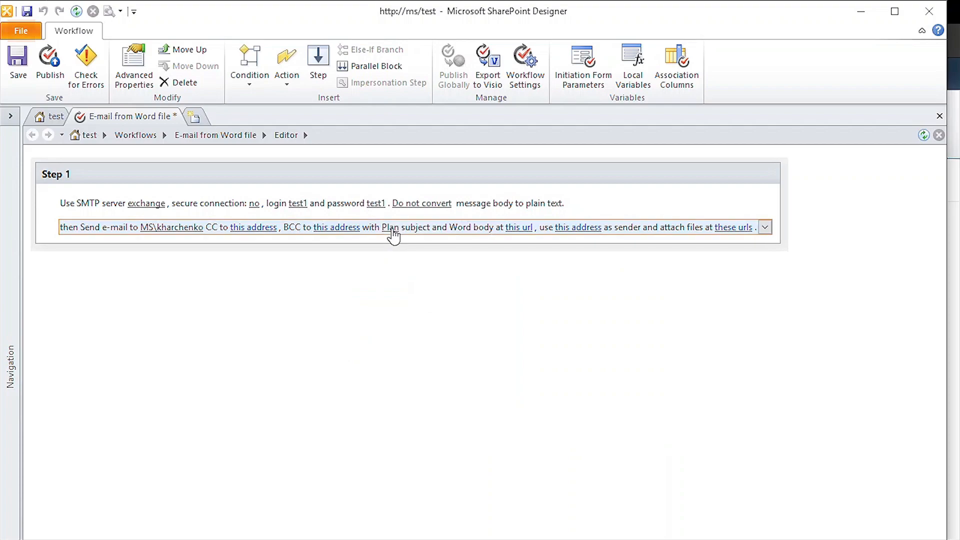
mouse_move(505, 237)
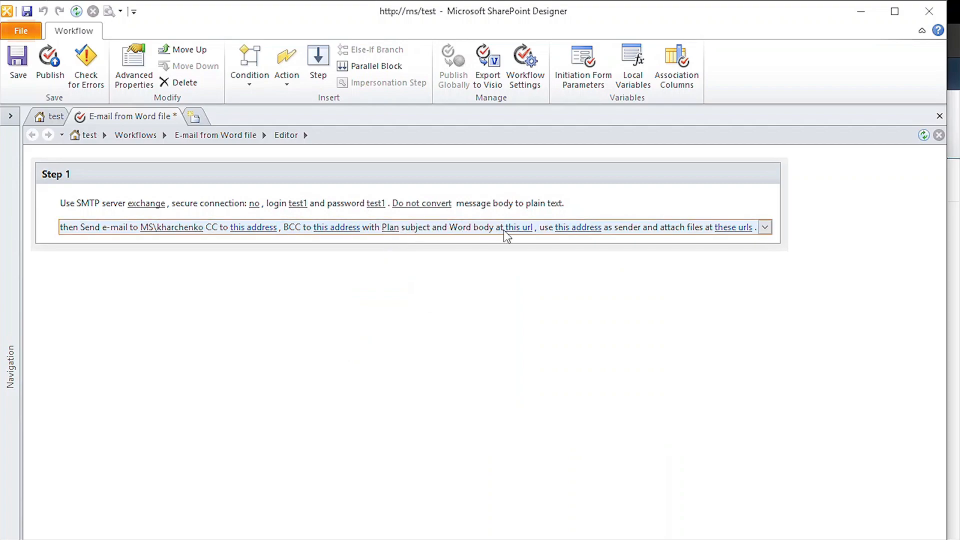
left_click(518, 226)
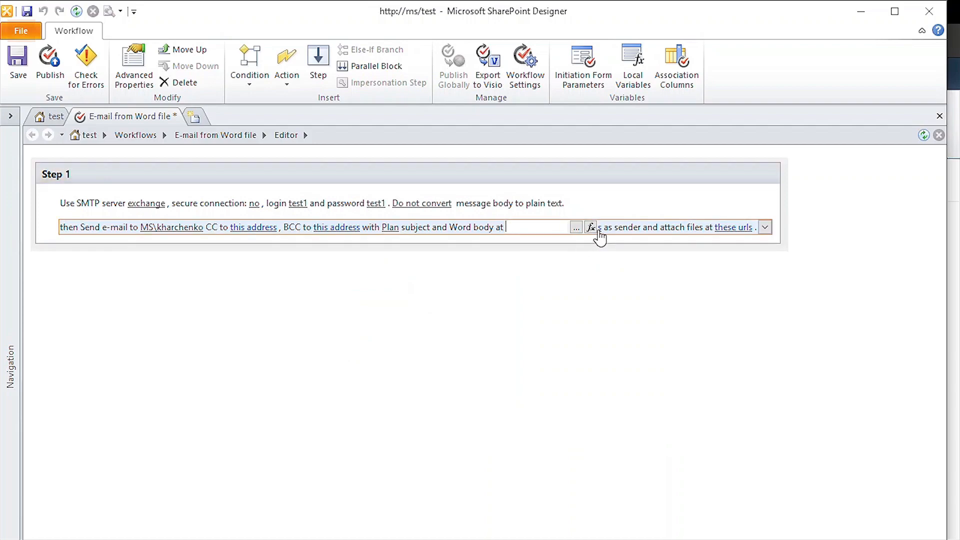
left_click(591, 227)
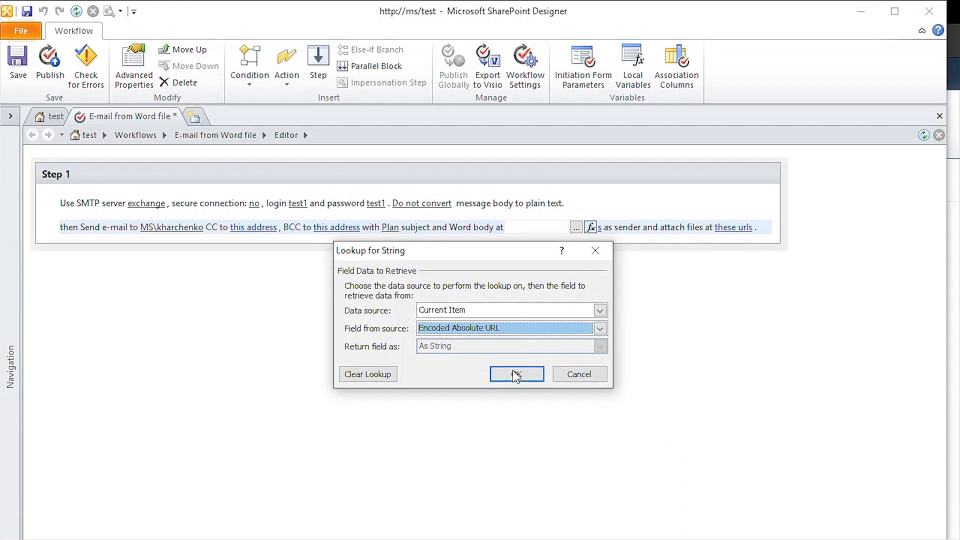
left_click(515, 373)
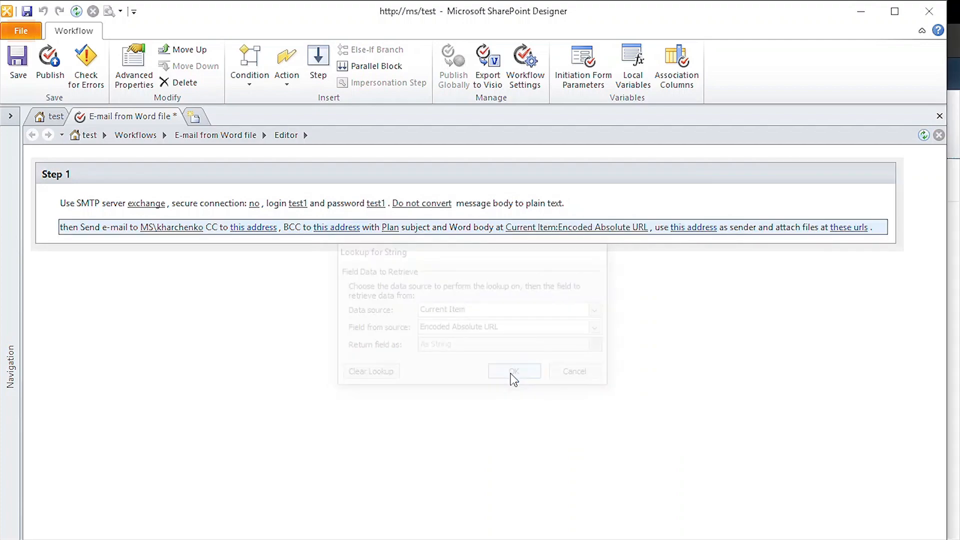
left_click(512, 371)
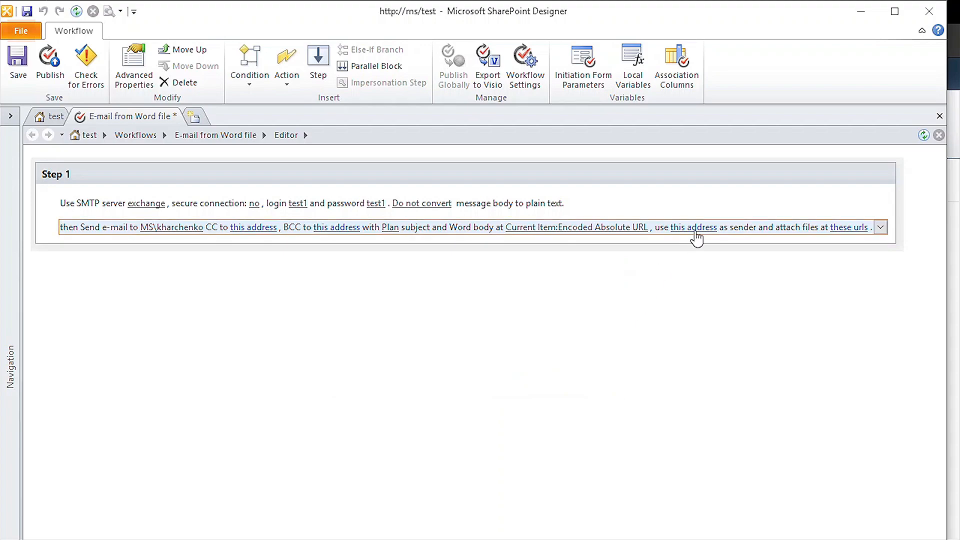
left_click(693, 227)
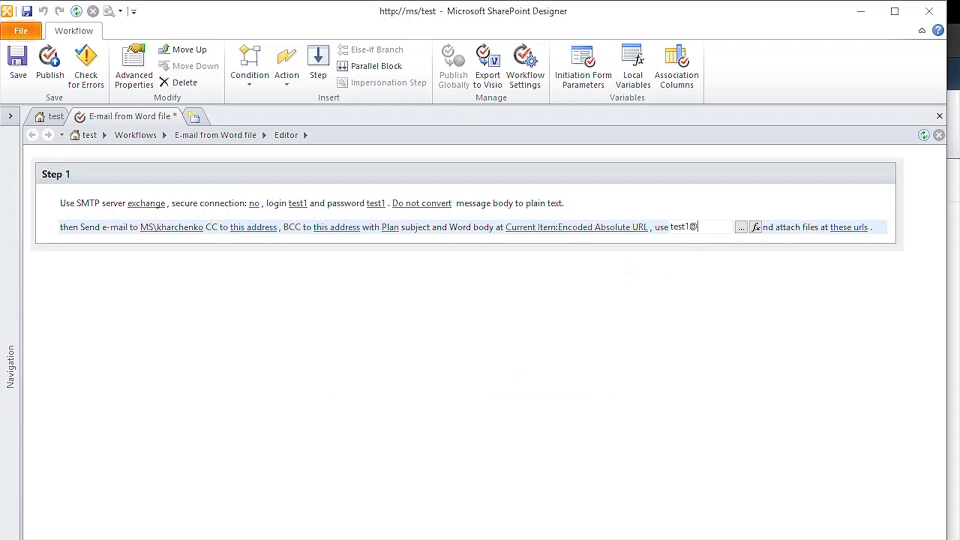
type("mapilab.local")
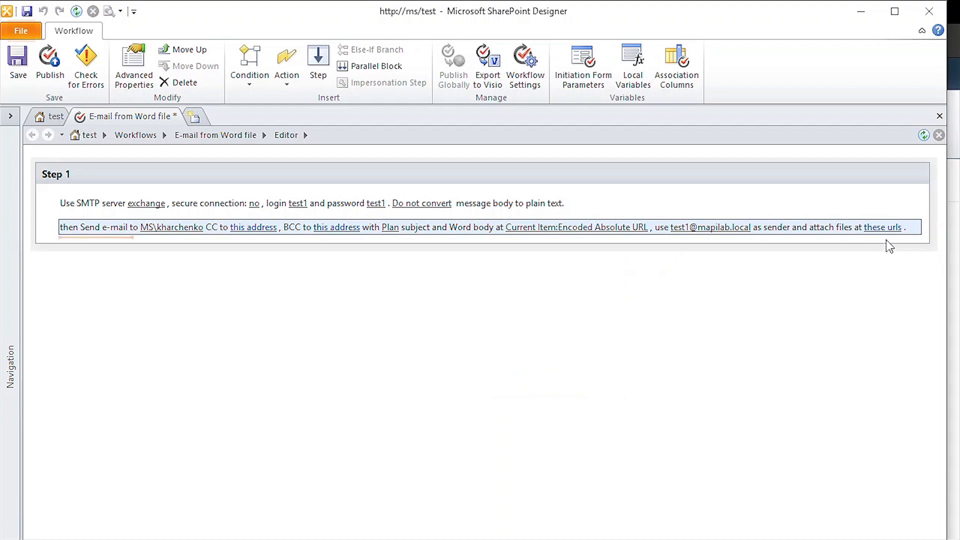
left_click(92, 183)
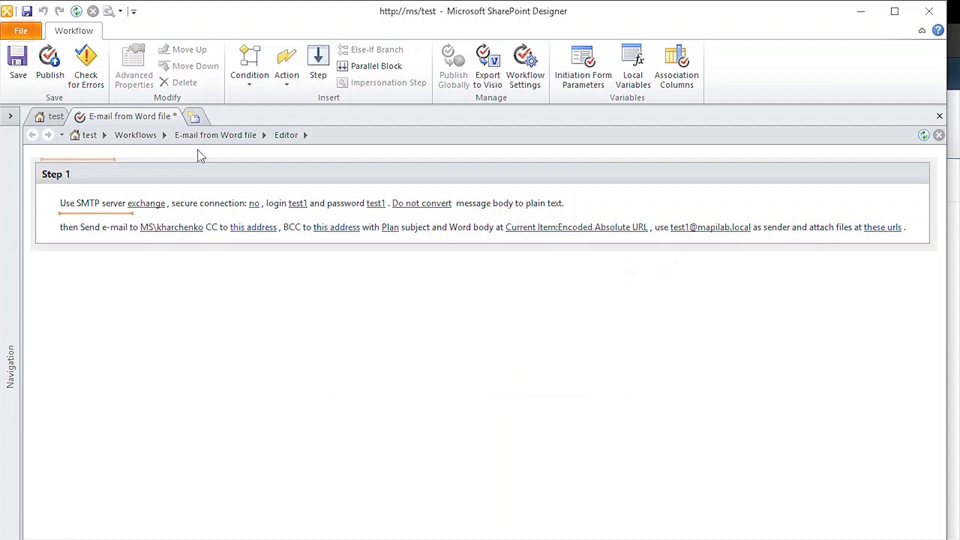
left_click(285, 65)
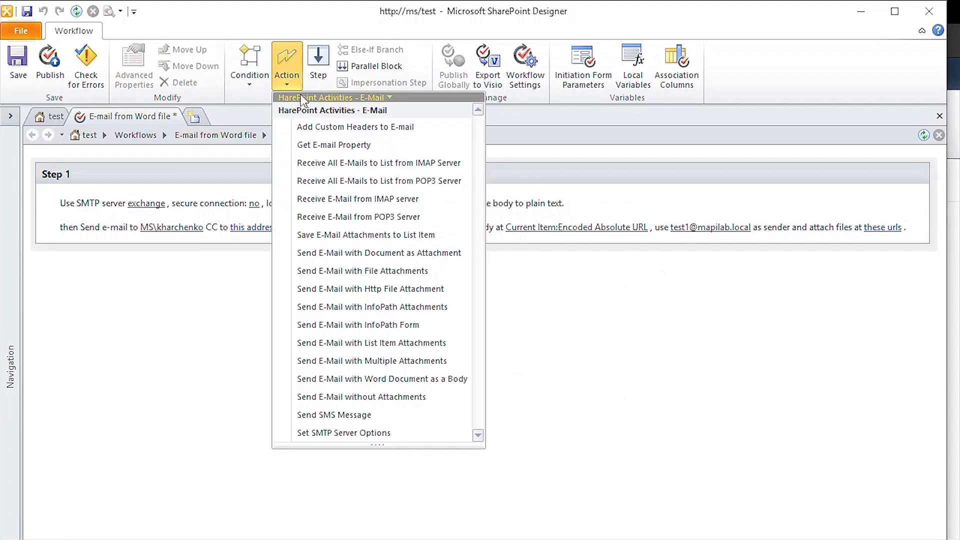
Step: Add a Create Array action from HarePoint Activities - Arrays
left_click(333, 97)
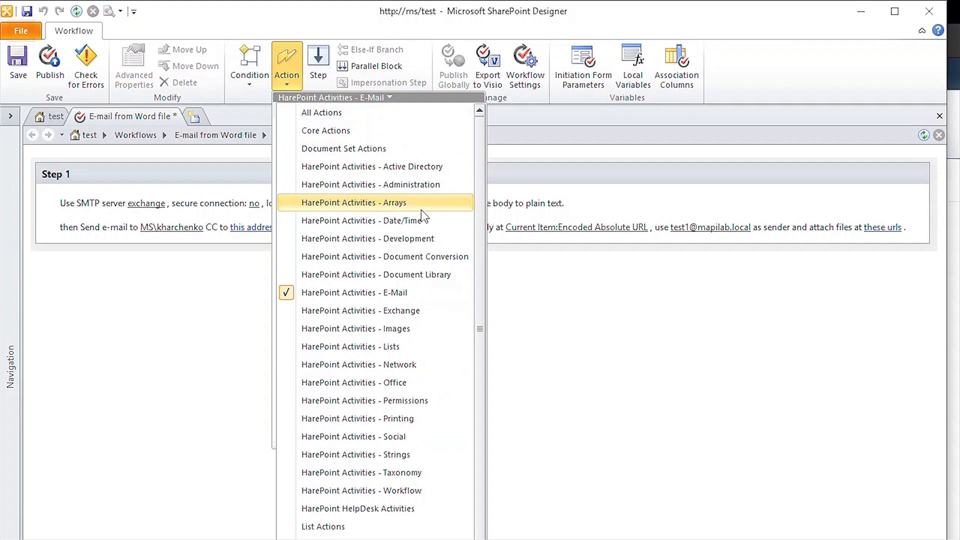
left_click(353, 203)
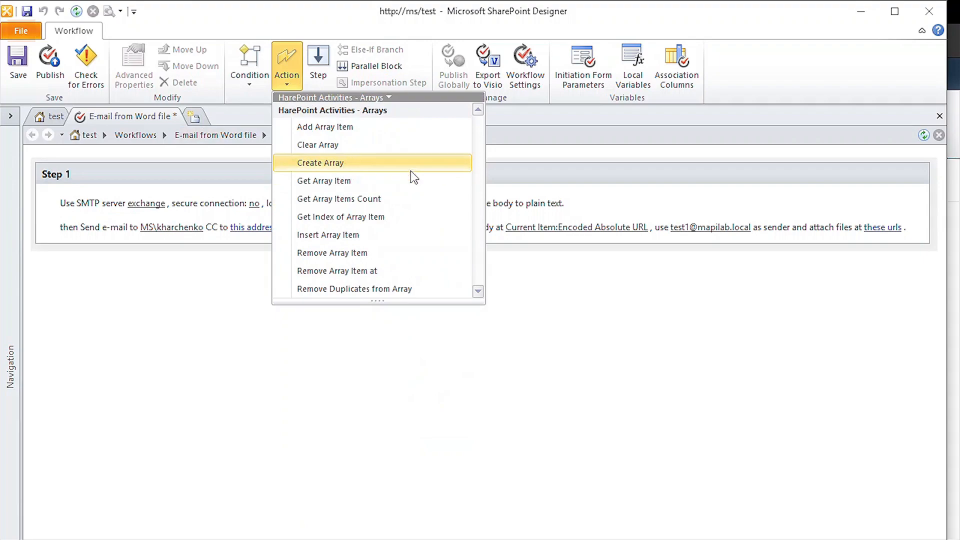
left_click(319, 162)
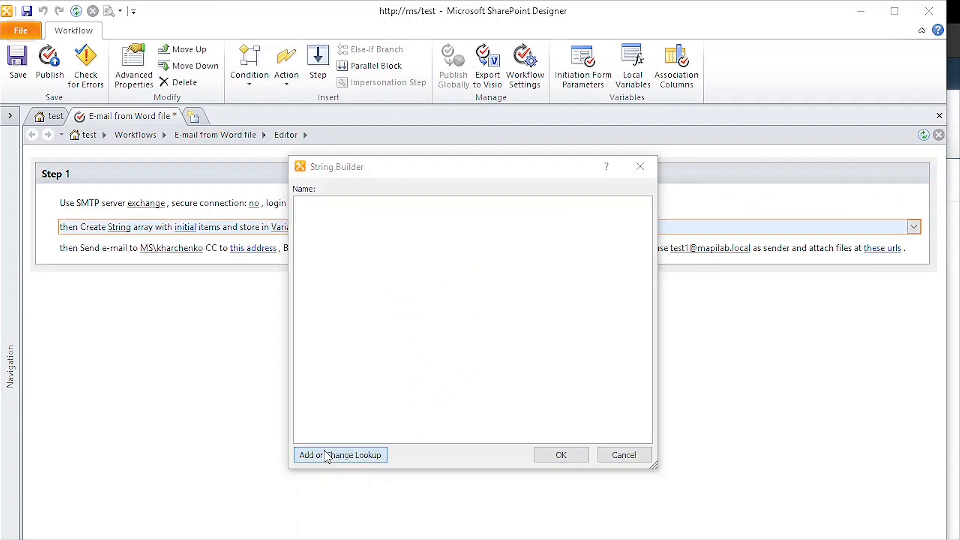
Step: Store the item's Encoded Absolute URL in the array and attach files from Variable: Array
left_click(340, 455)
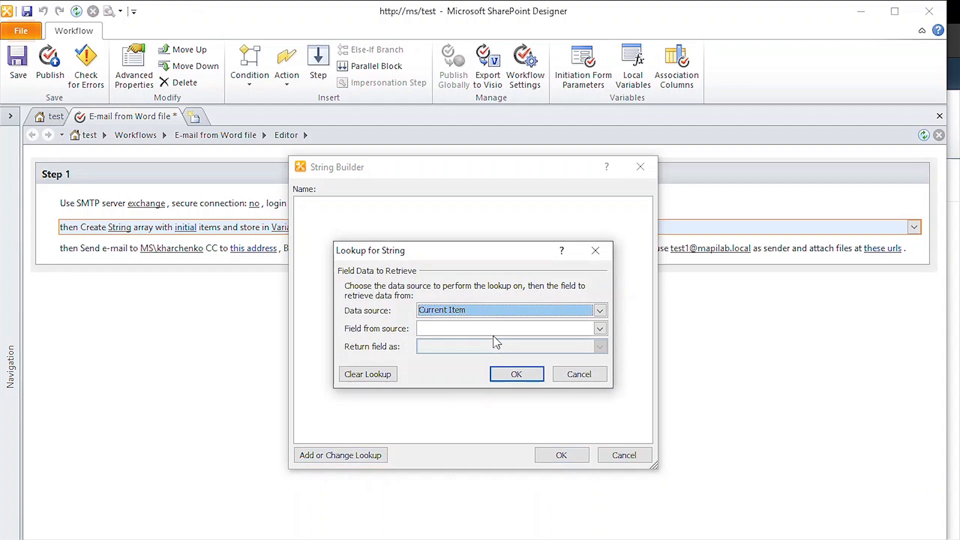
left_click(600, 328)
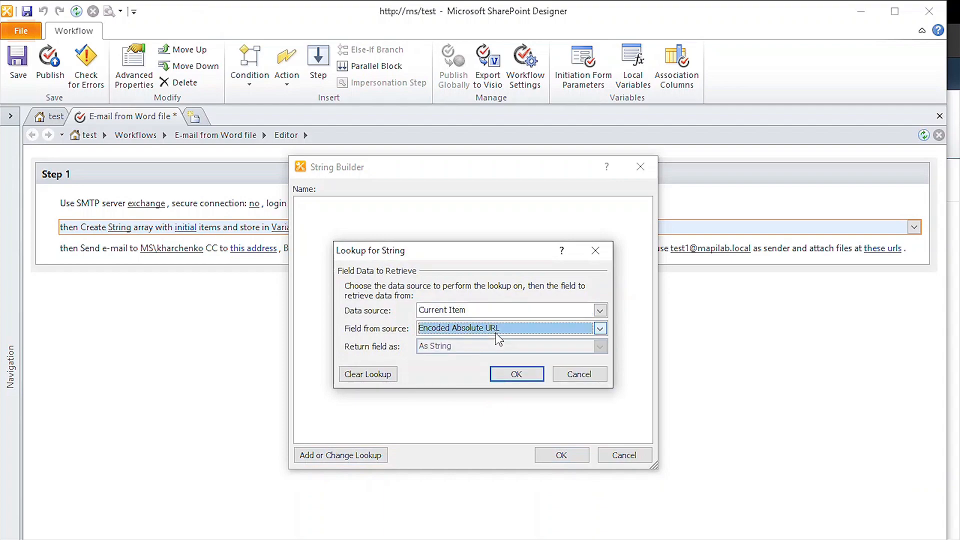
left_click(516, 374)
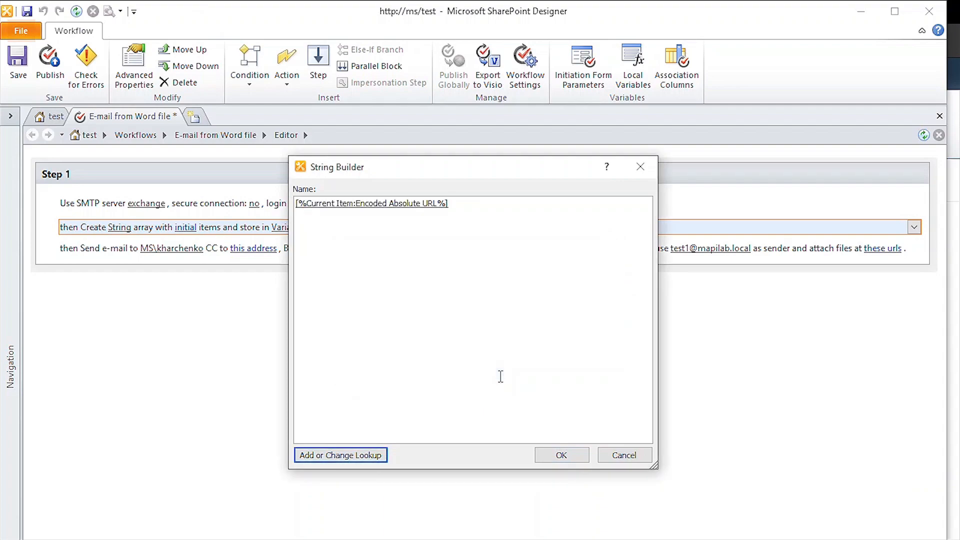
left_click(560, 454)
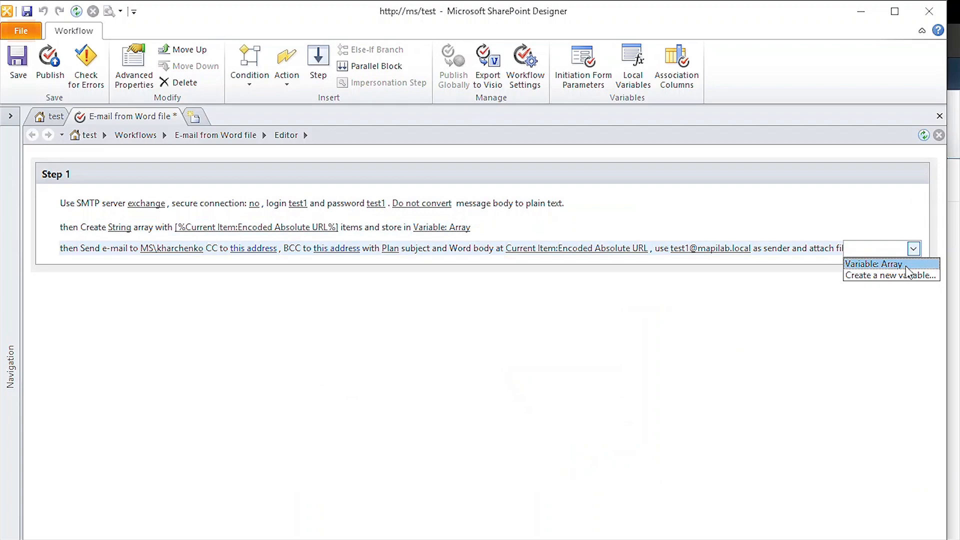
left_click(872, 264)
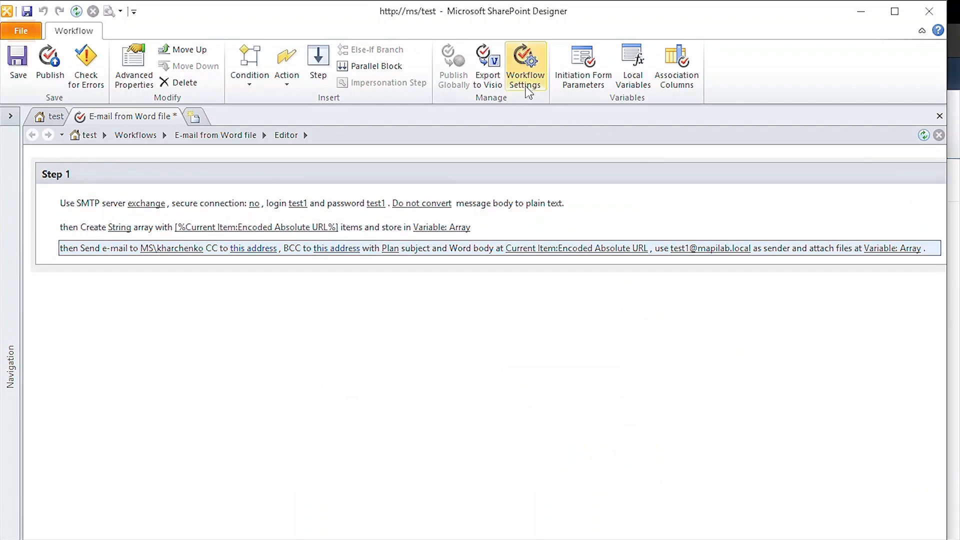
Step: Enable 'Start workflow automatically when an item is created' and publish the workflow
left_click(525, 66)
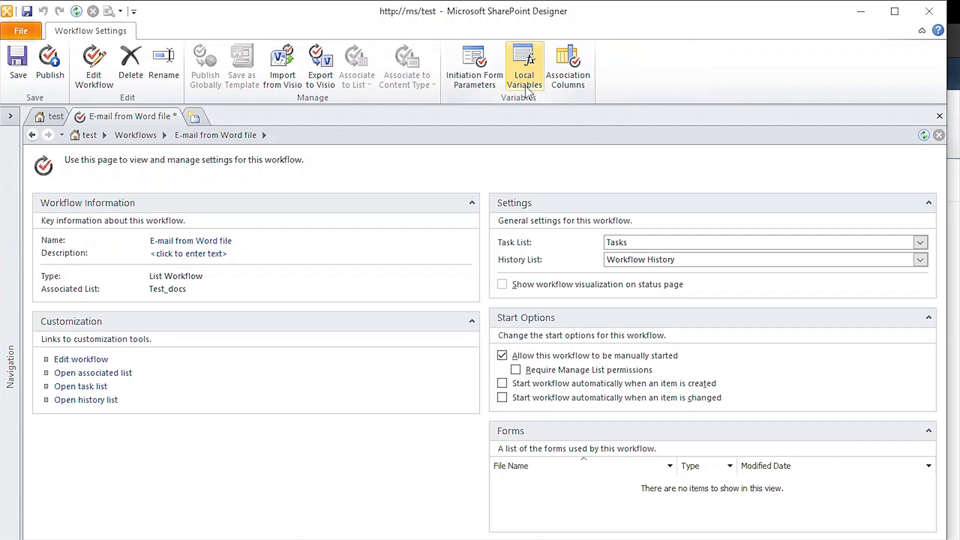
mouse_move(528, 373)
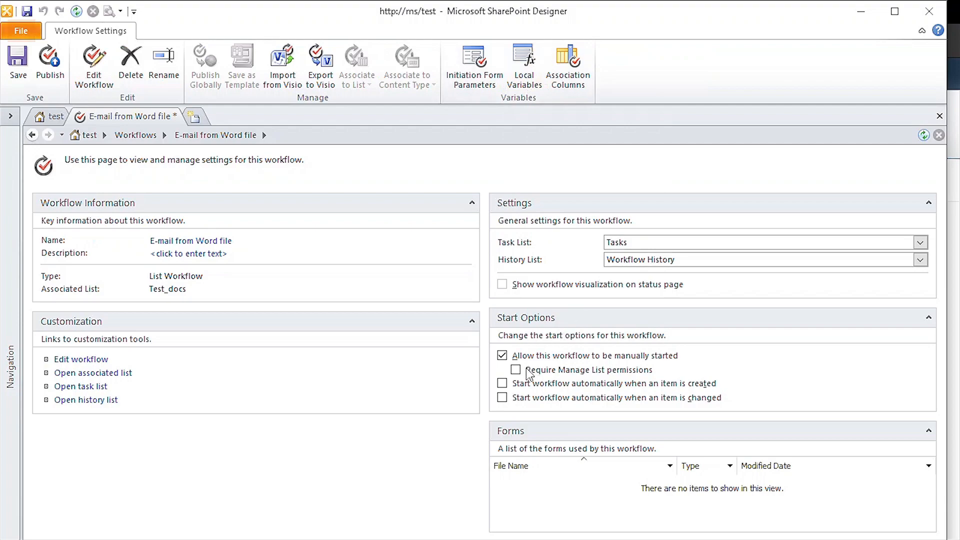
left_click(502, 383)
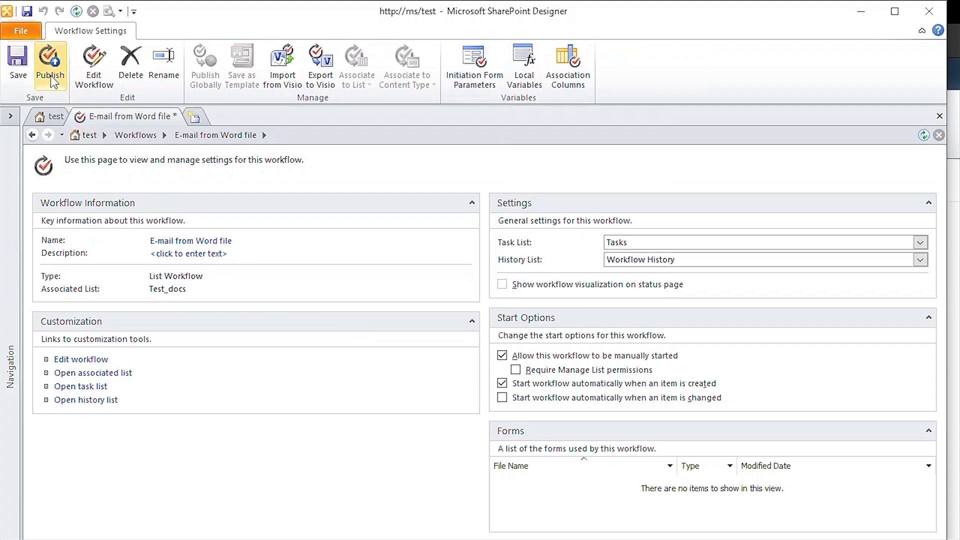
left_click(51, 64)
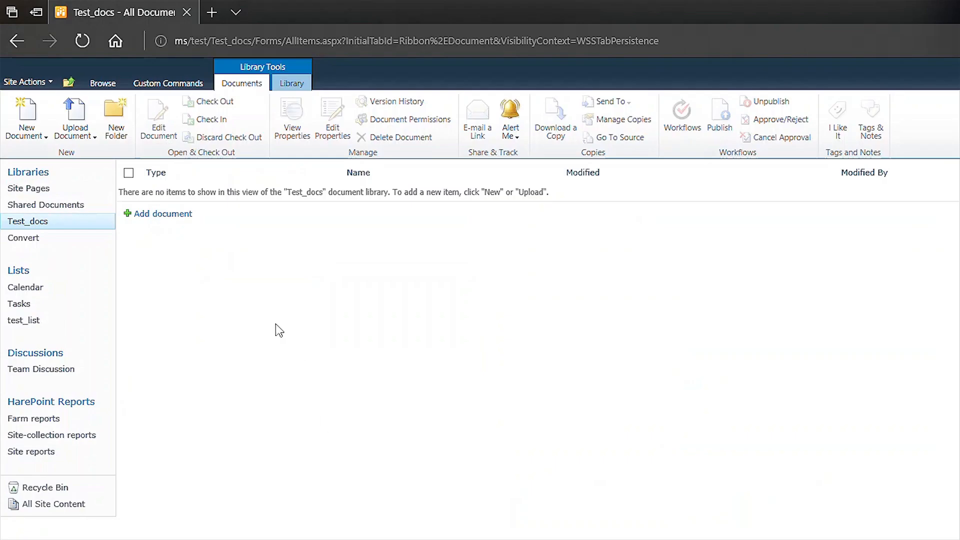
Step: Upload Lesson Plan Title.docx to the Test_docs library
left_click(74, 117)
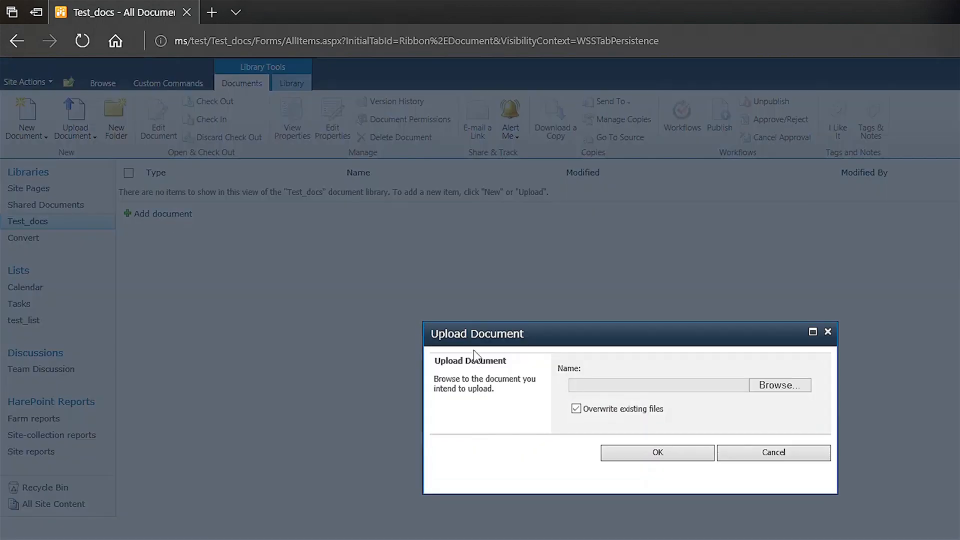
mouse_move(779, 385)
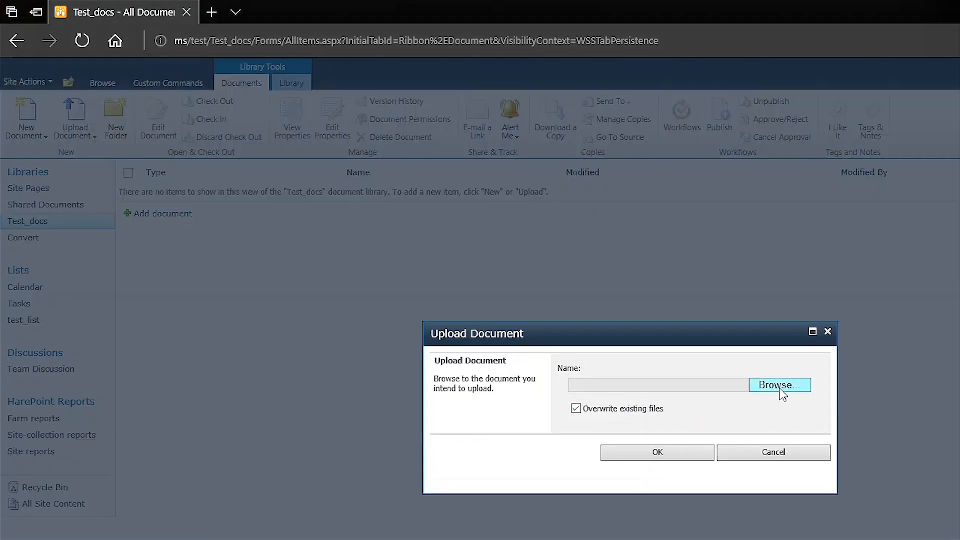
left_click(779, 385)
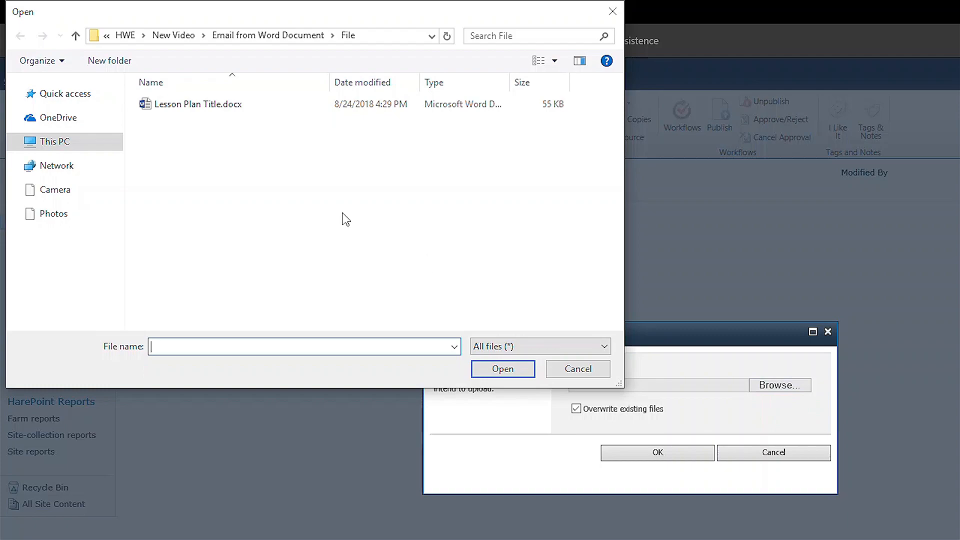
left_click(198, 103)
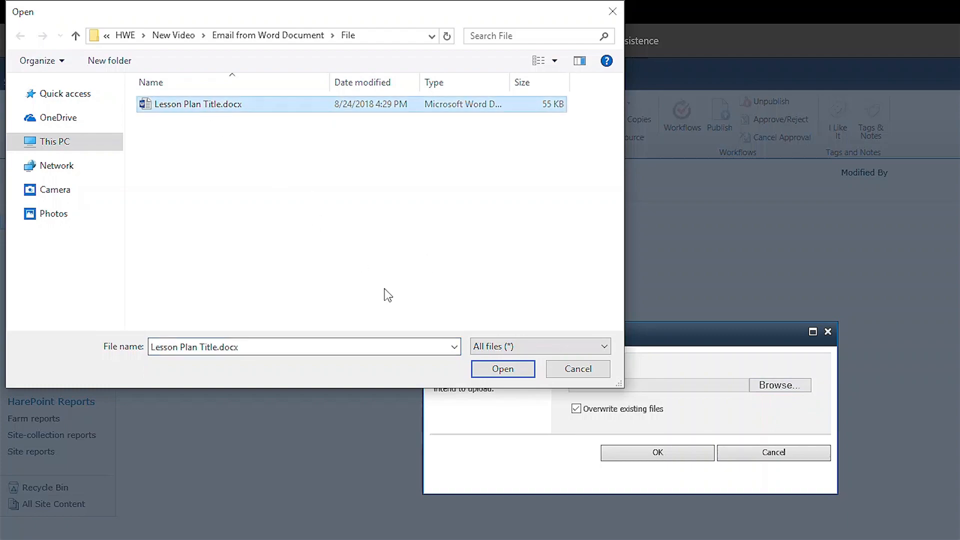
left_click(502, 368)
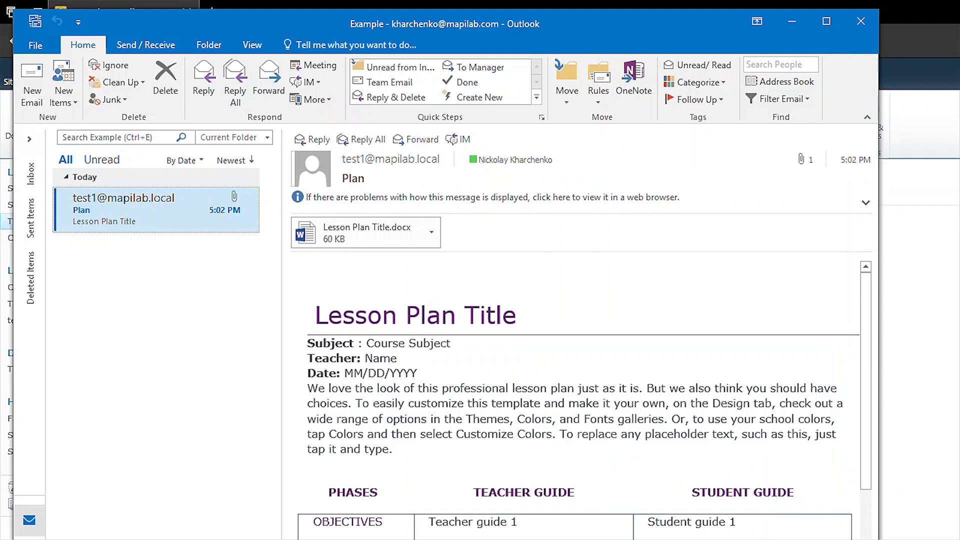
Step: Open the Lesson Plan Title.docx attachment of the Plan e-mail in Word
double_click(365, 232)
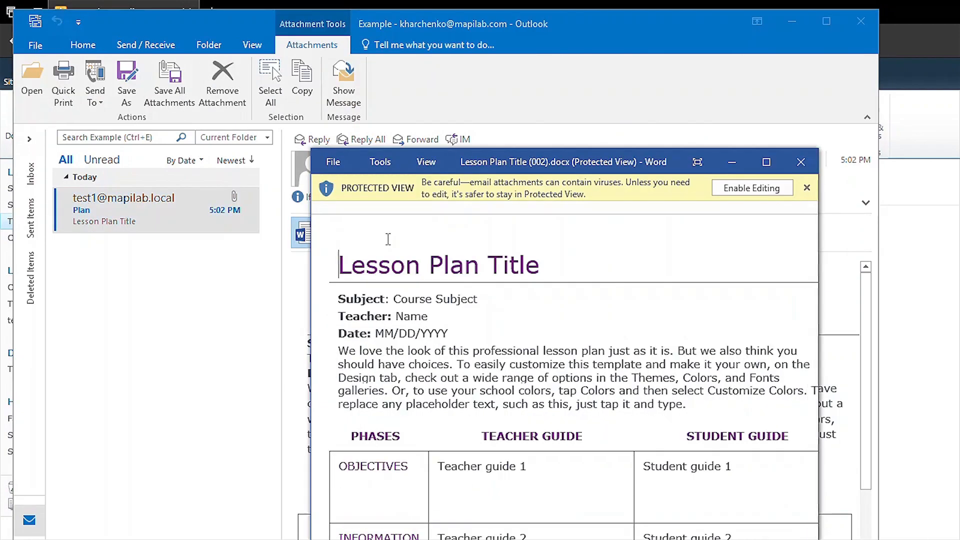